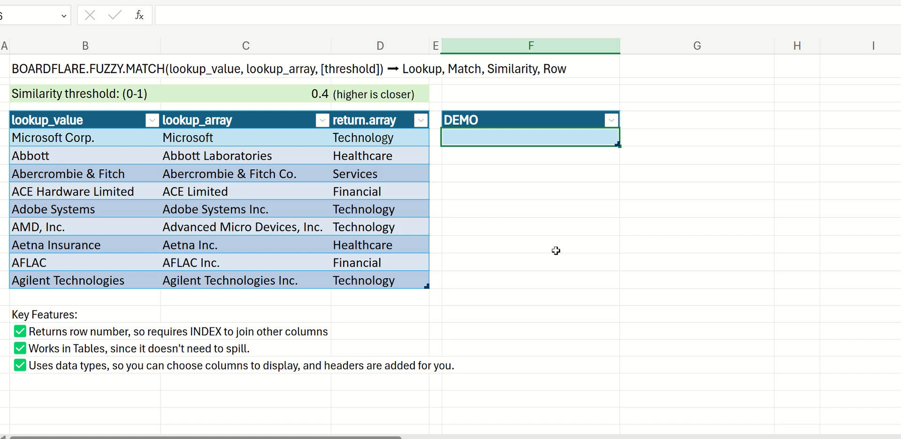
mouse_move(553, 245)
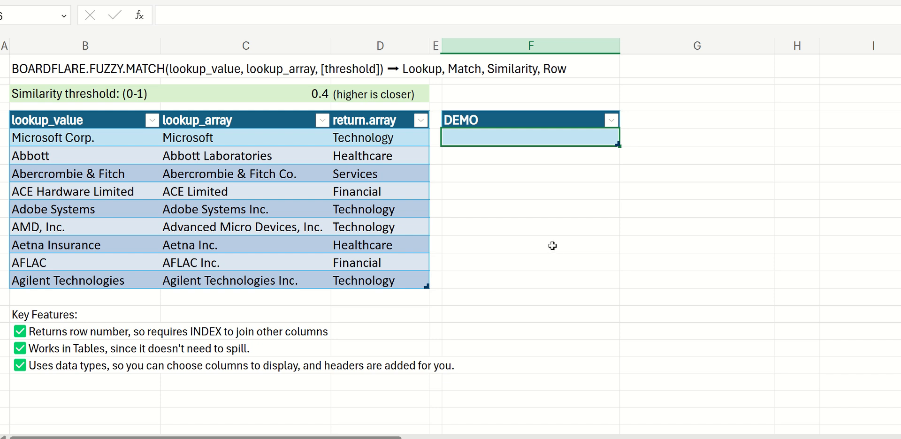
mouse_move(299, 89)
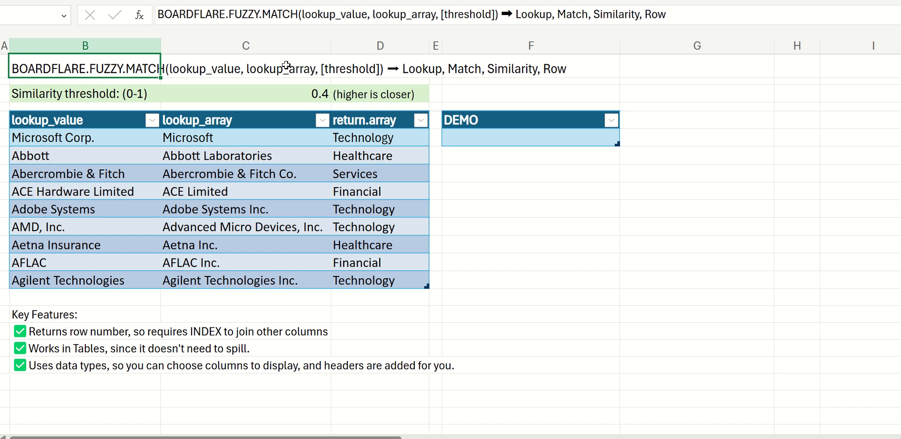
mouse_move(359, 68)
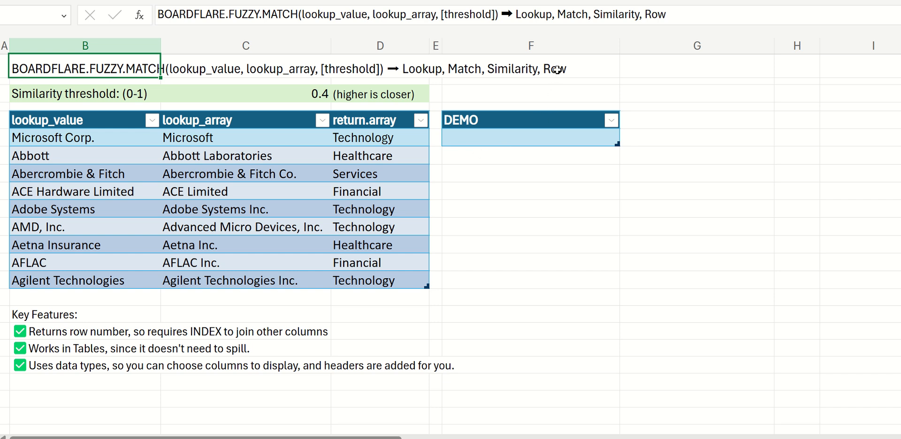
Step: Enter =BOARDFLARE.FUZZY.MATCH in F4, matching Microsoft Corp. against lookup_array with threshold $C$3
click(530, 68)
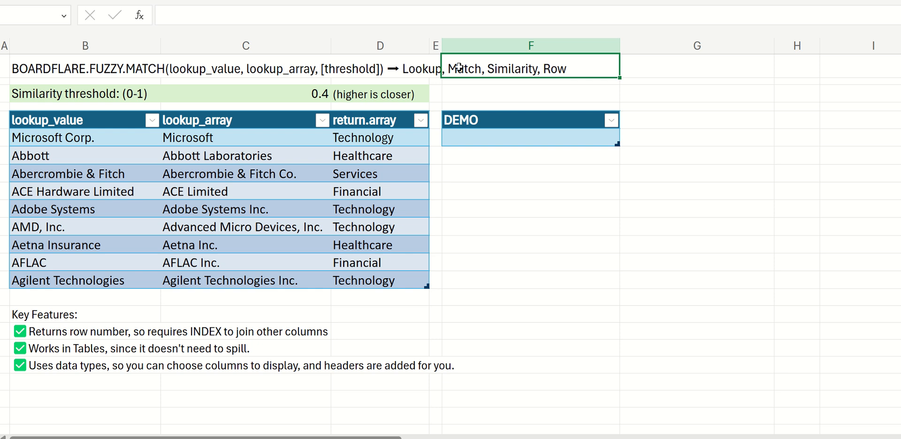
mouse_move(527, 153)
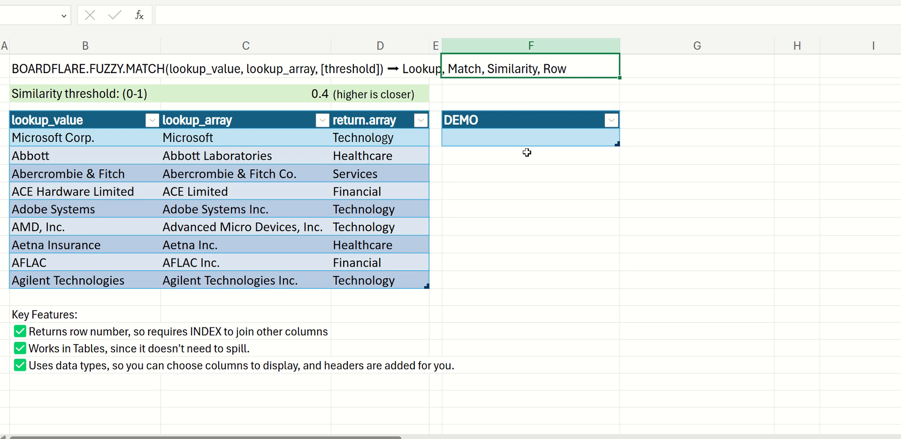
double_click(530, 137)
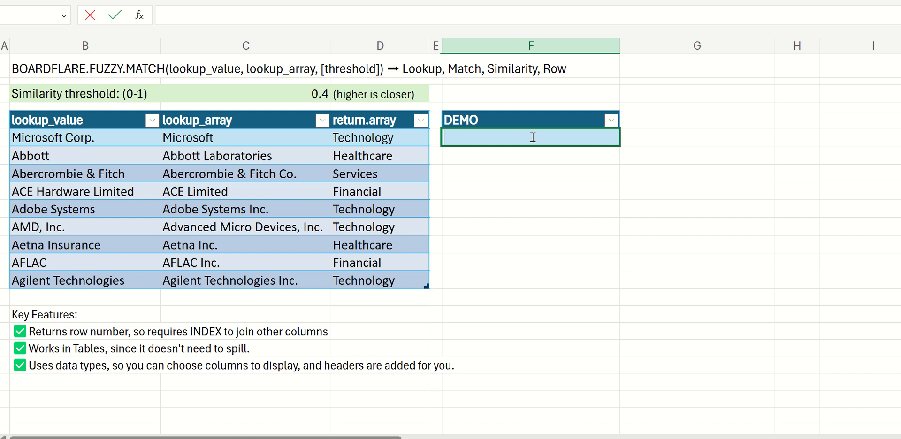
text(=)
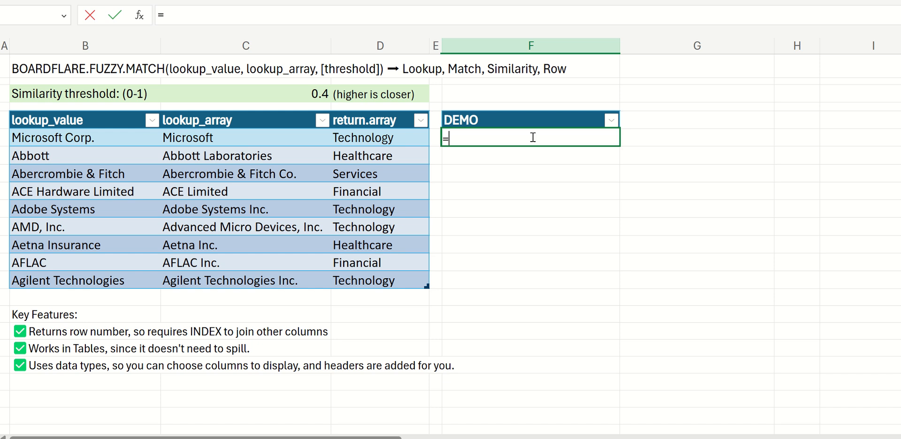
text(boar)
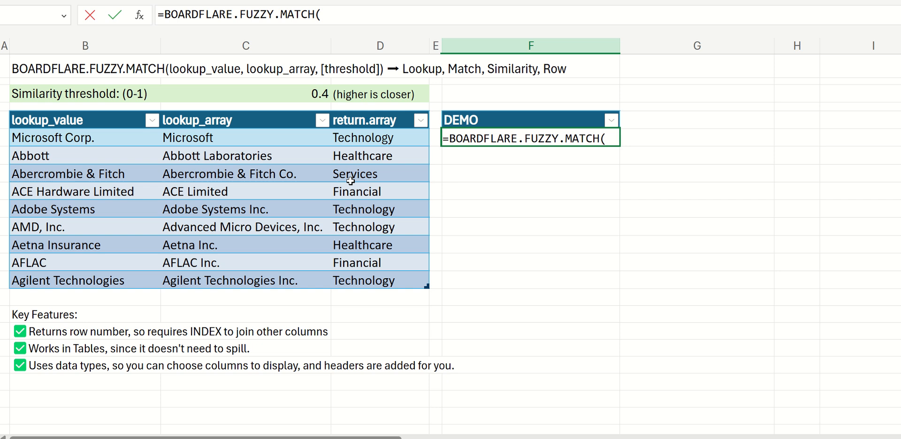
mouse_move(77, 139)
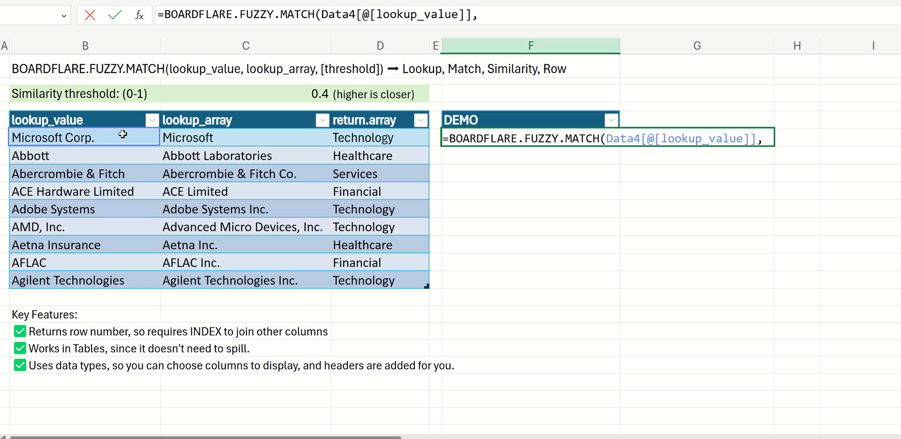
click(202, 137)
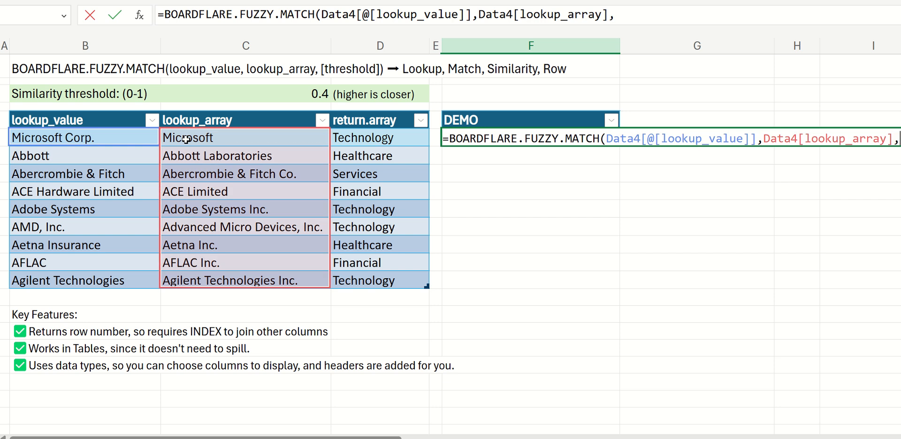
click(245, 94)
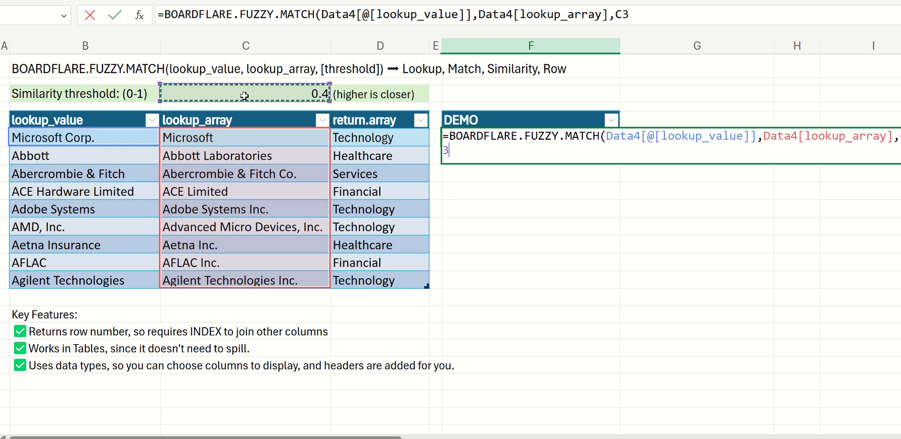
key(F4)
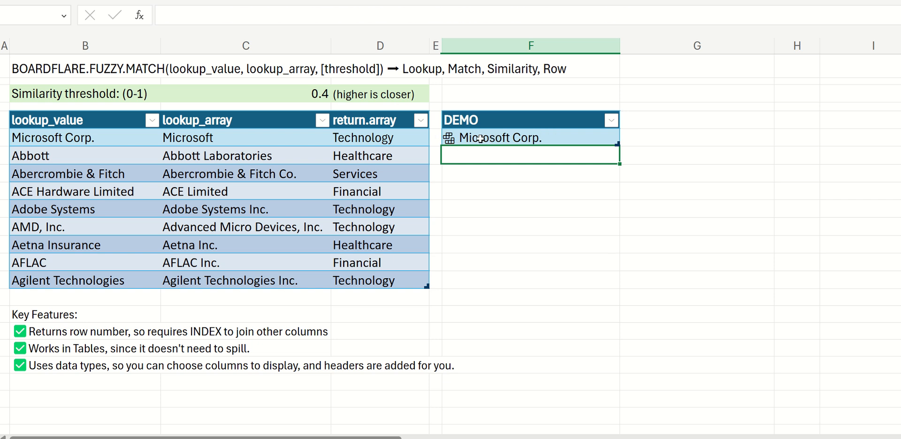
Step: Show the Microsoft Corp. result's card and list its four insertable fields
click(500, 137)
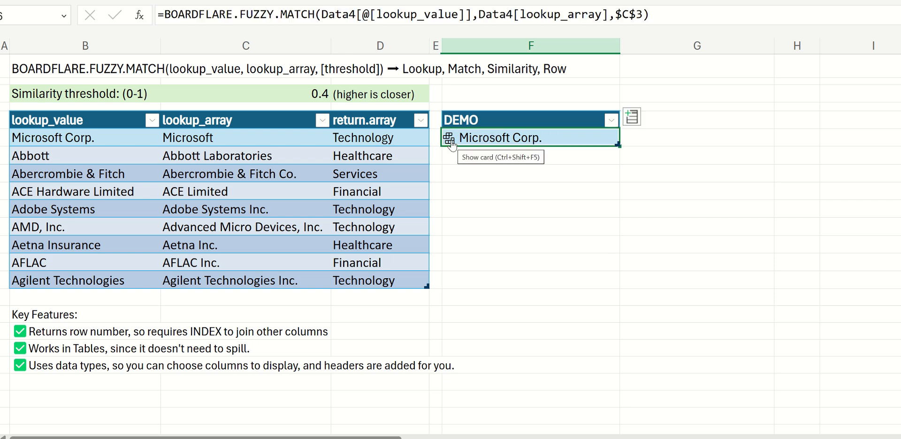
click(453, 138)
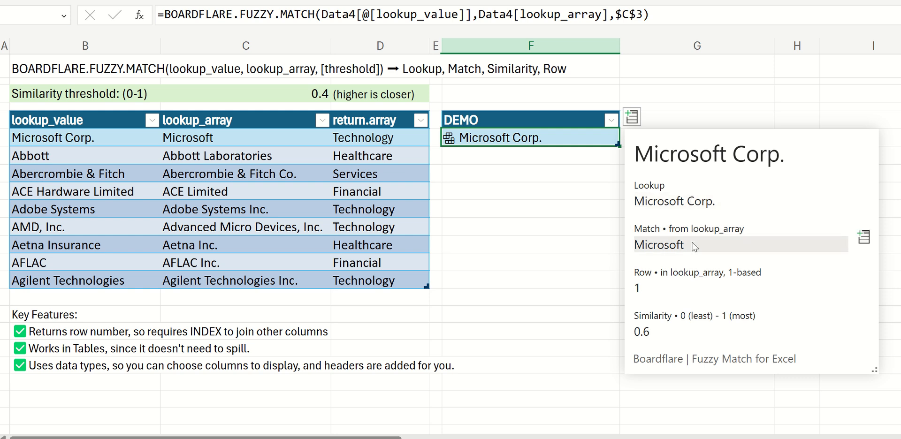
mouse_move(695, 286)
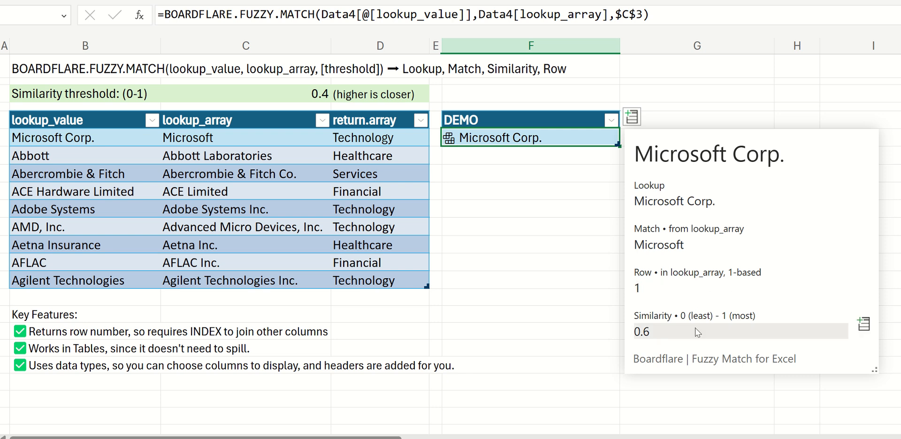
mouse_move(584, 189)
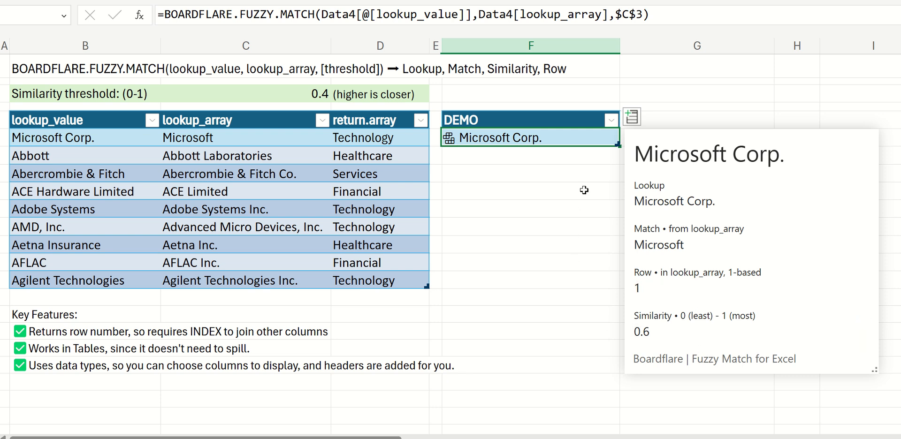
click(632, 117)
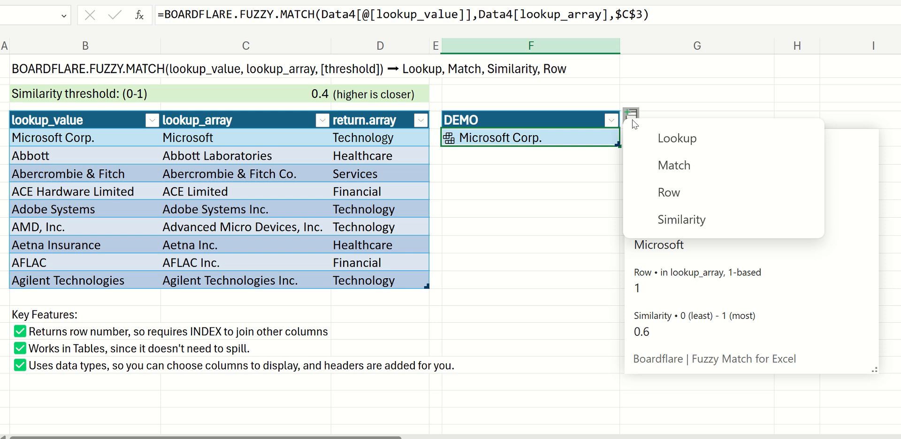
mouse_move(674, 172)
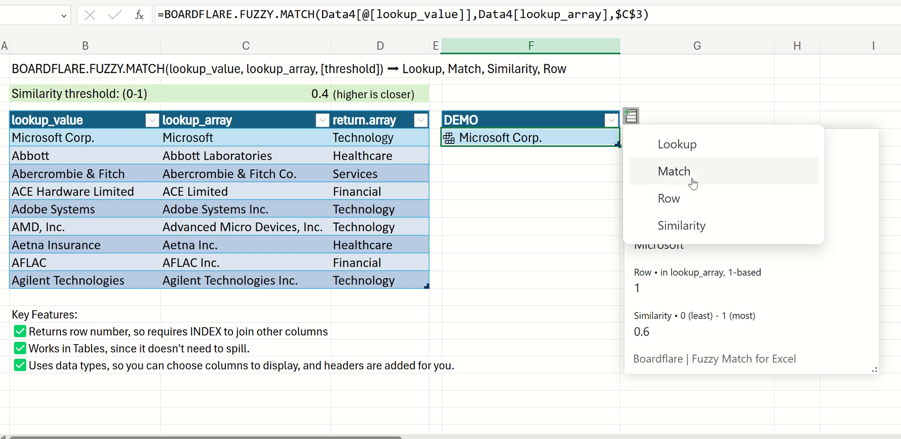
Step: Insert the Match field (Microsoft) and Row field (1) as columns beside the result
click(674, 171)
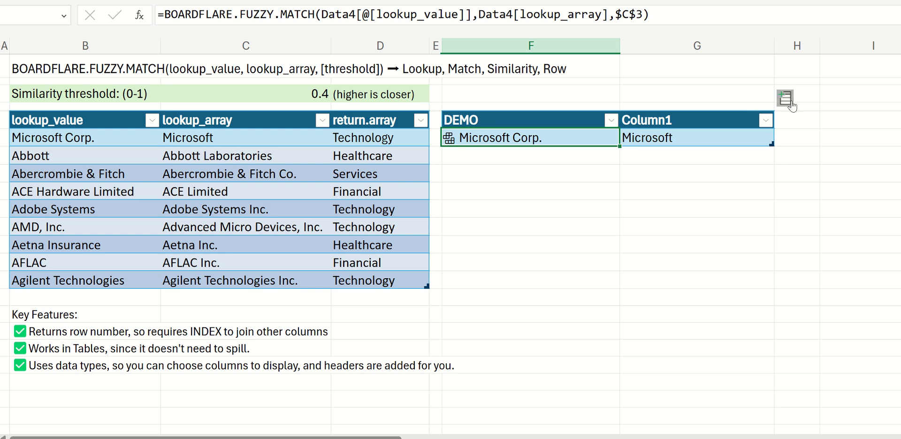
click(452, 138)
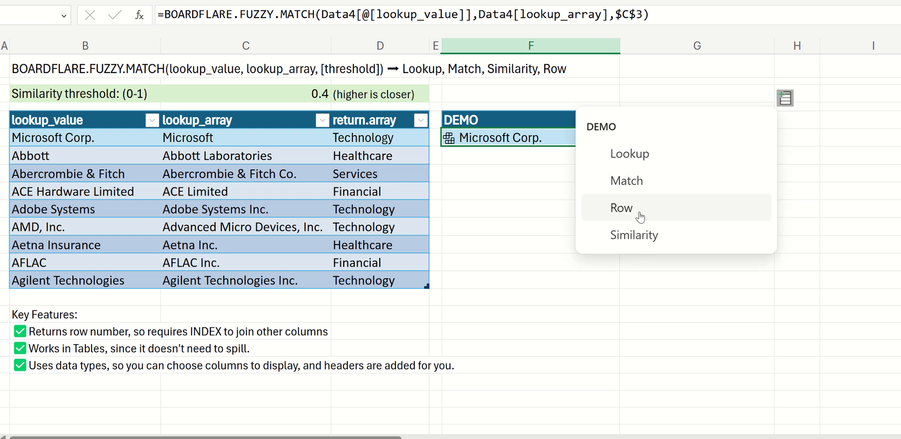
click(621, 208)
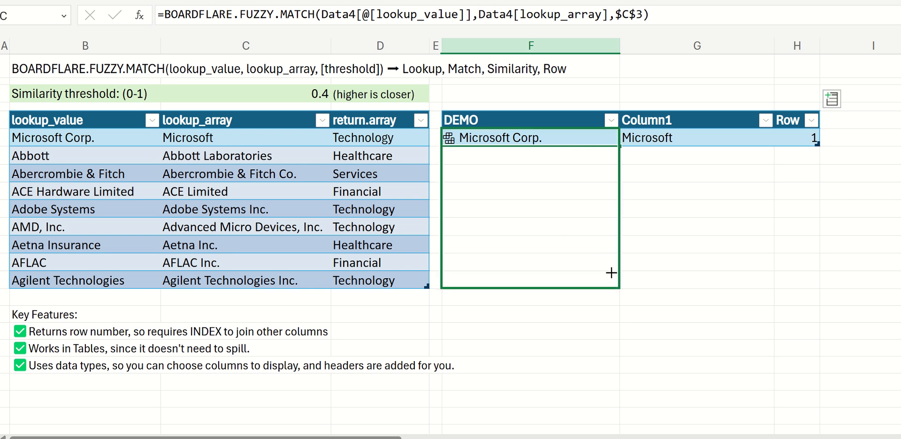
Step: Fill the F4 fuzzy-match formula down through the last DEMO table row
drag(611, 153, 611, 280)
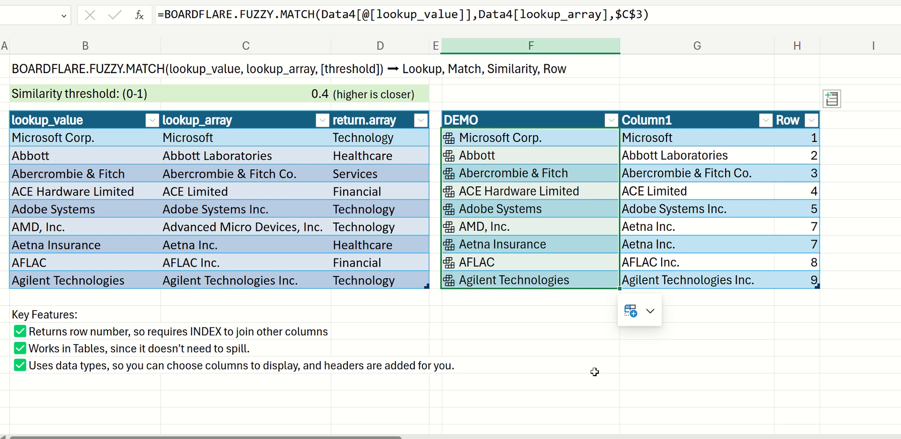
mouse_move(524, 174)
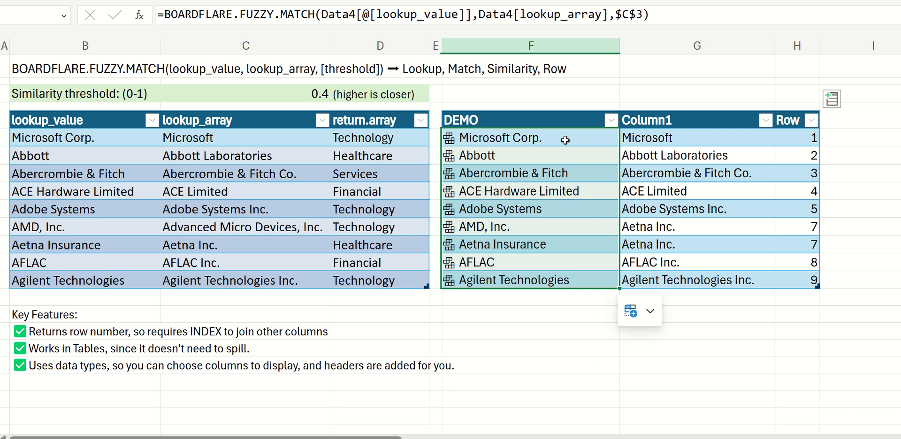
mouse_move(637, 143)
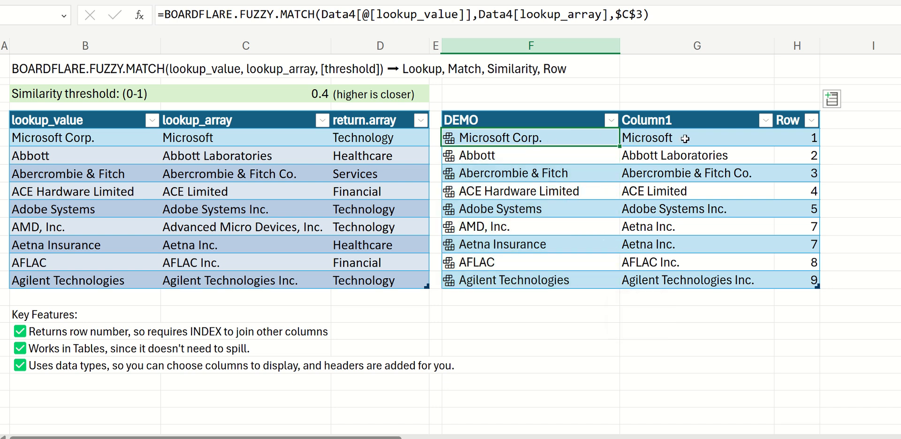
mouse_move(637, 142)
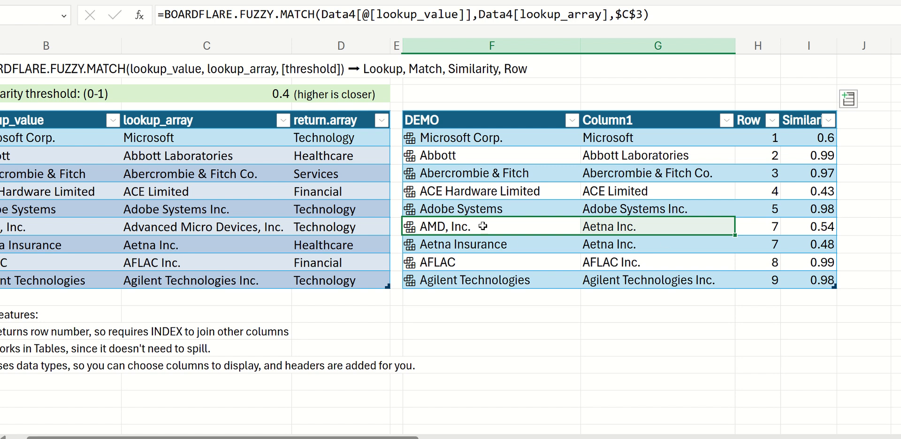
mouse_move(363, 426)
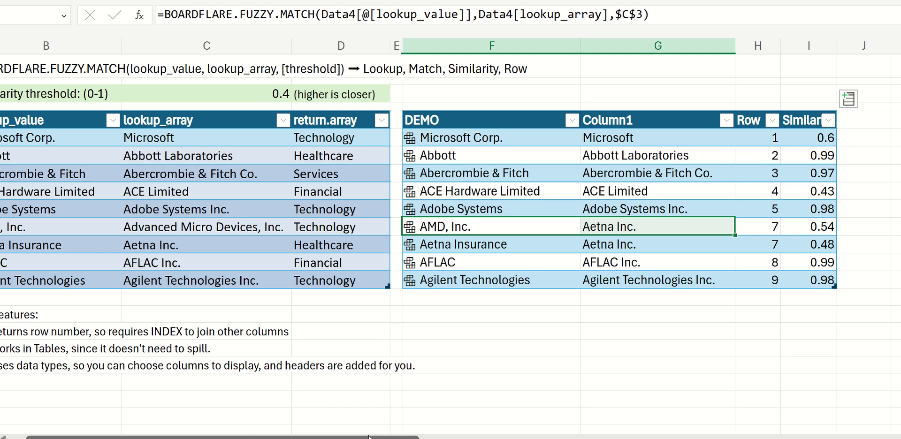
mouse_move(460, 384)
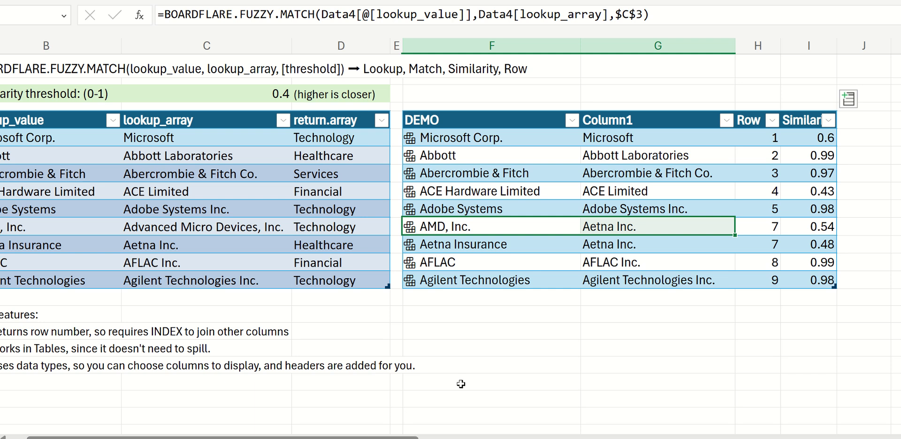
mouse_move(518, 183)
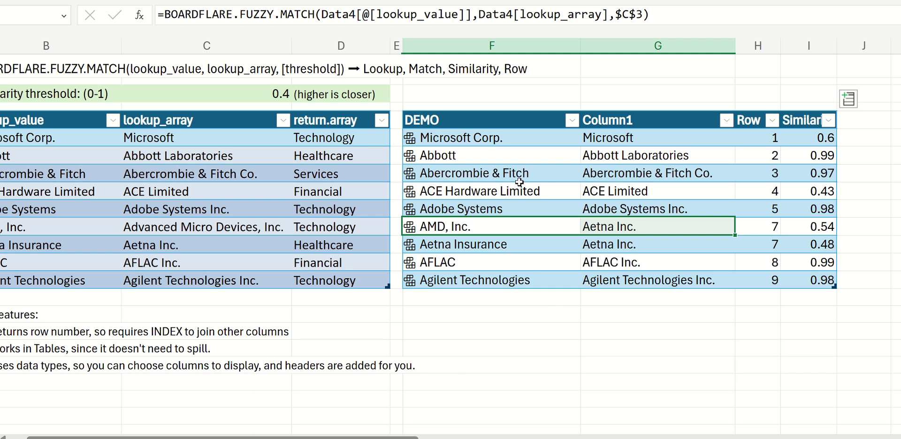
mouse_move(448, 227)
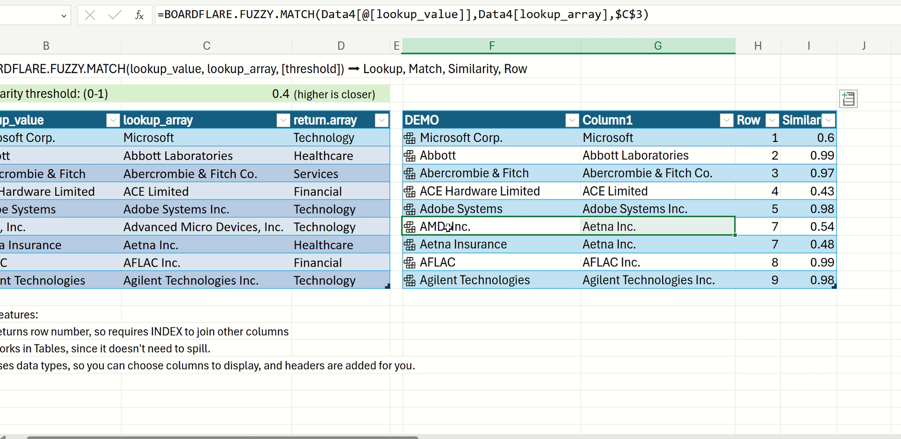
mouse_move(446, 227)
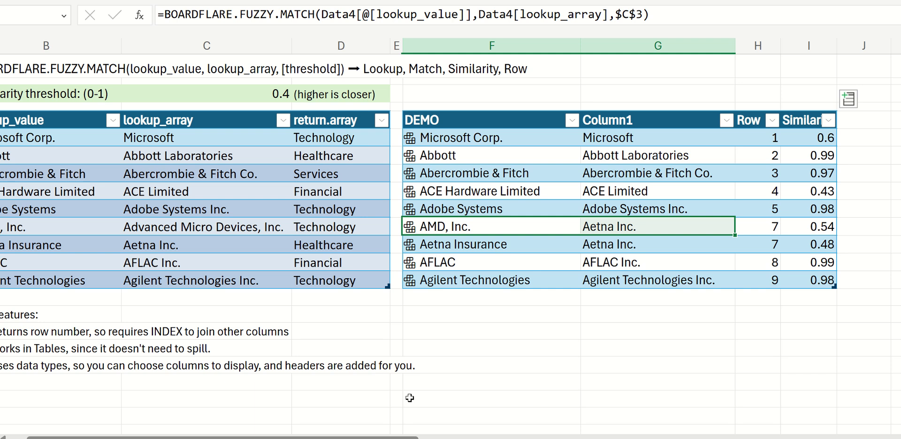
mouse_move(425, 389)
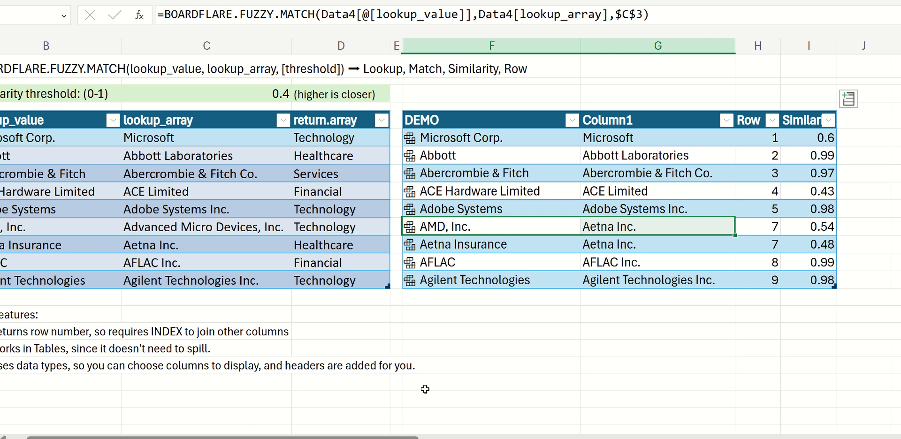